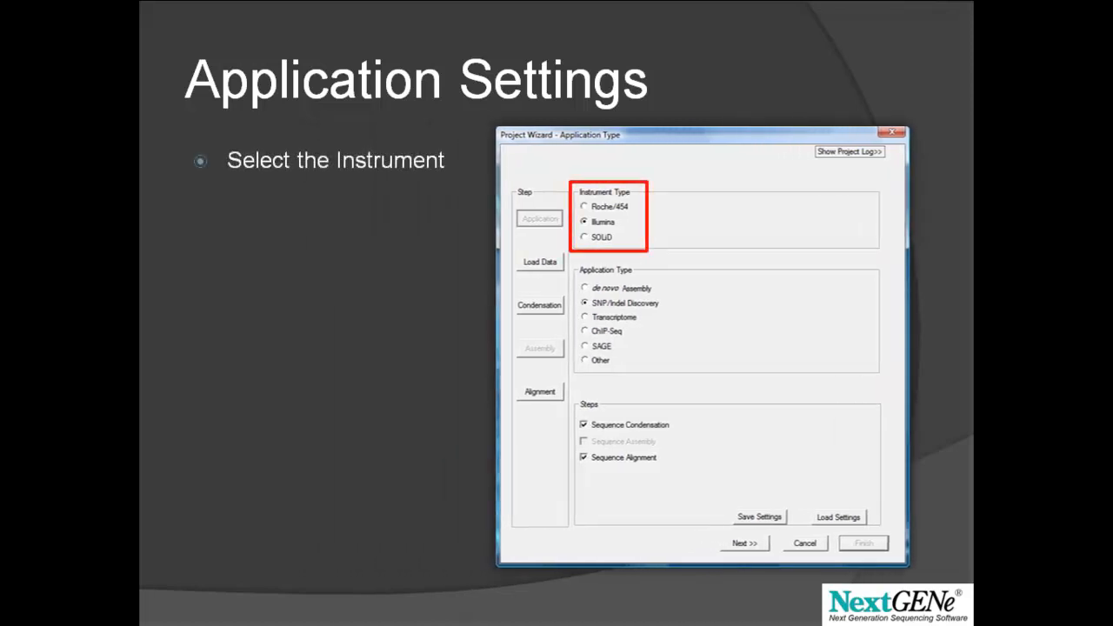
# Step: Advance the slideshow past the Illumina SNP/Indel Discovery application-type setup
pyautogui.press('Right')
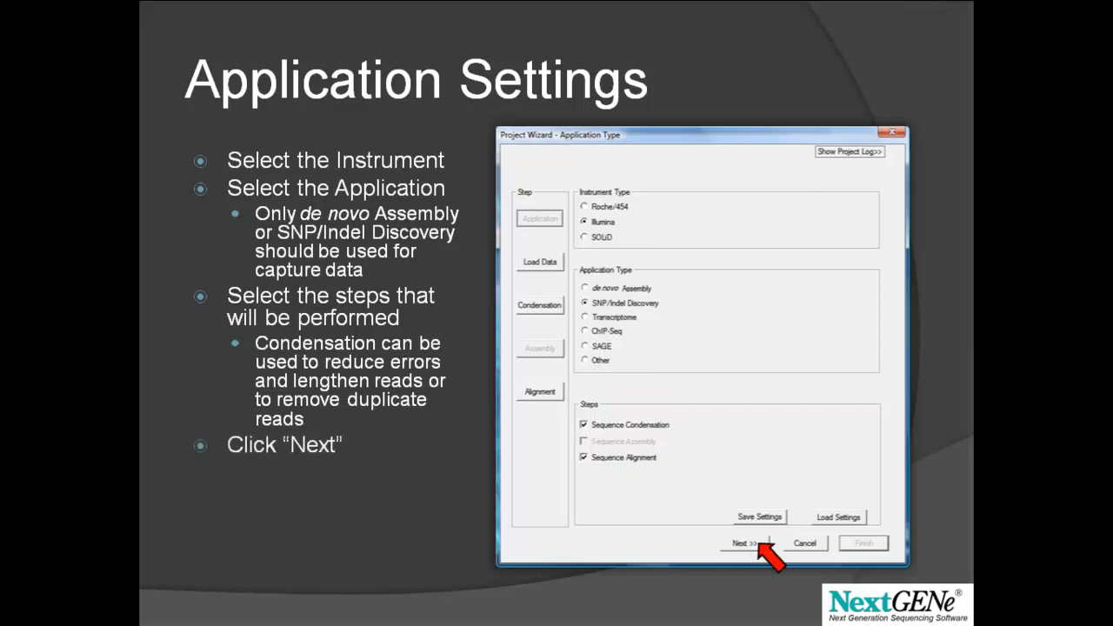
pyautogui.click(740, 543)
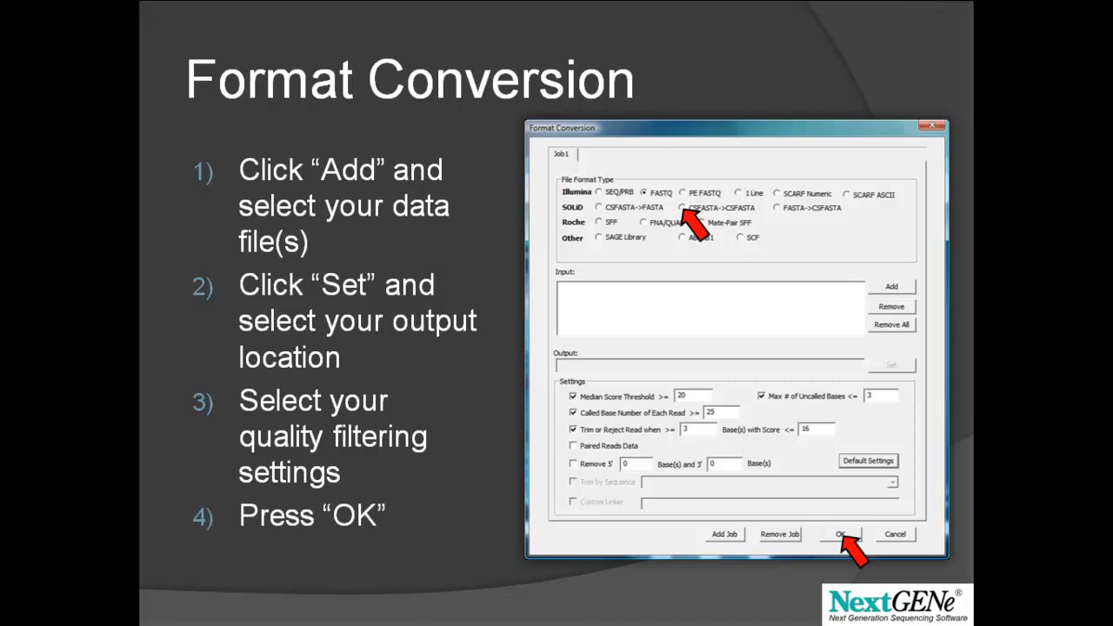
# Step: Advance past the FASTQ-to-FASTA format conversion slide to the Load Data step
pyautogui.click(838, 534)
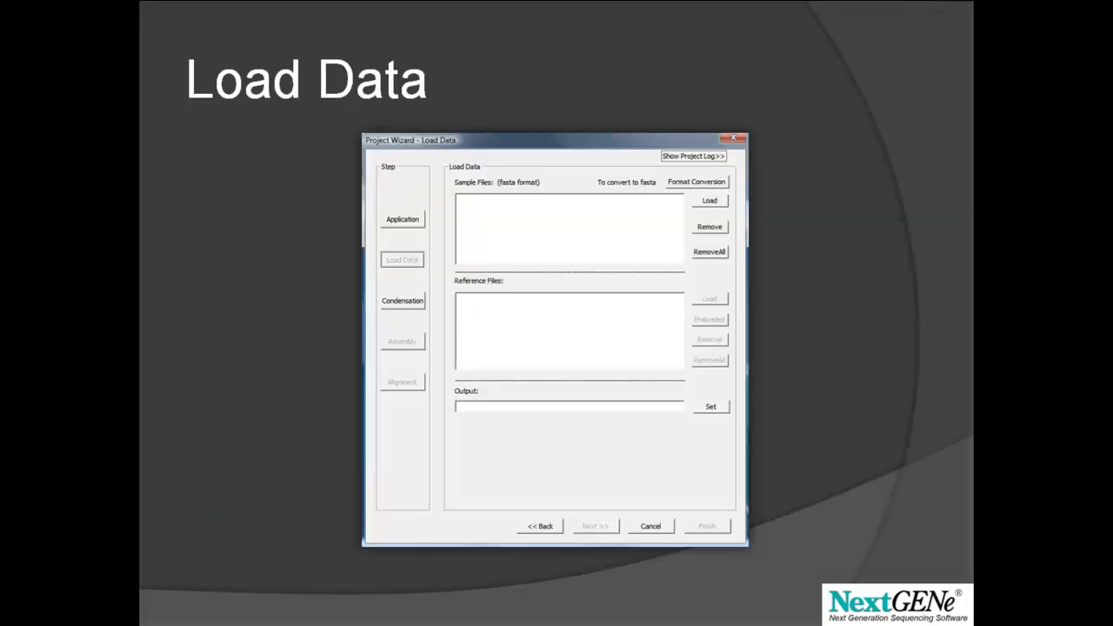